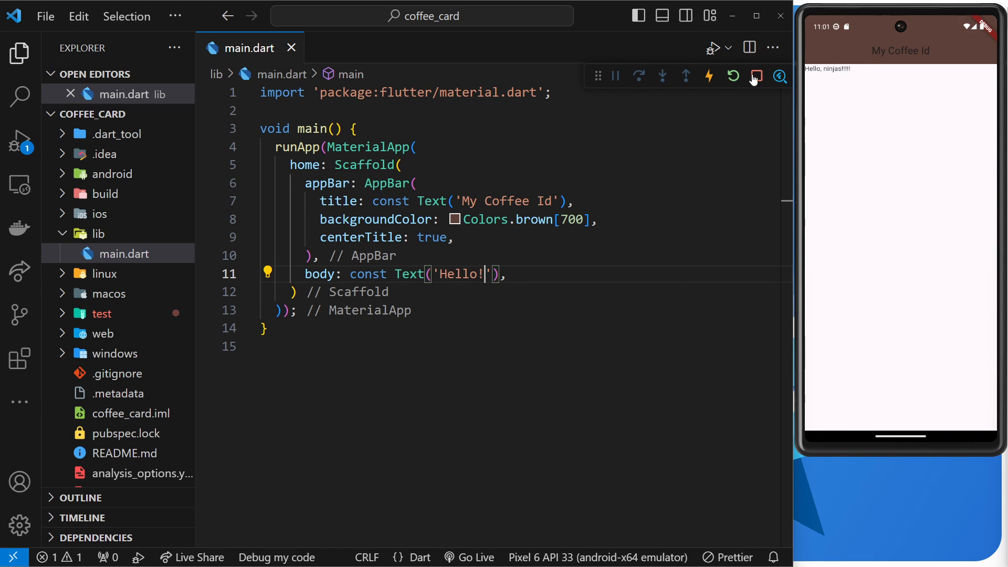
Hot-reload the running app so the emulator shows the 'Hello!' text.
click(732, 75)
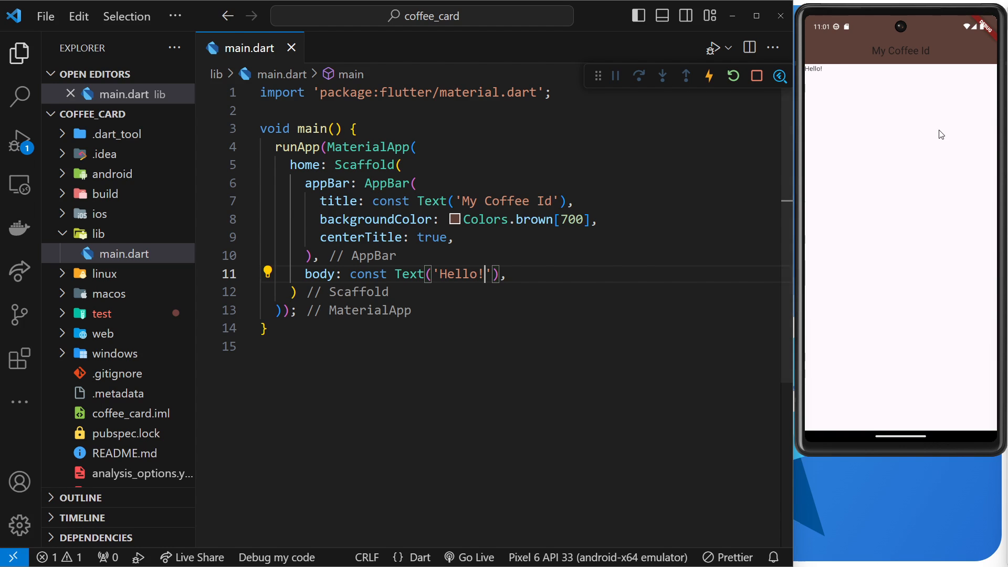
mouse_move(682, 206)
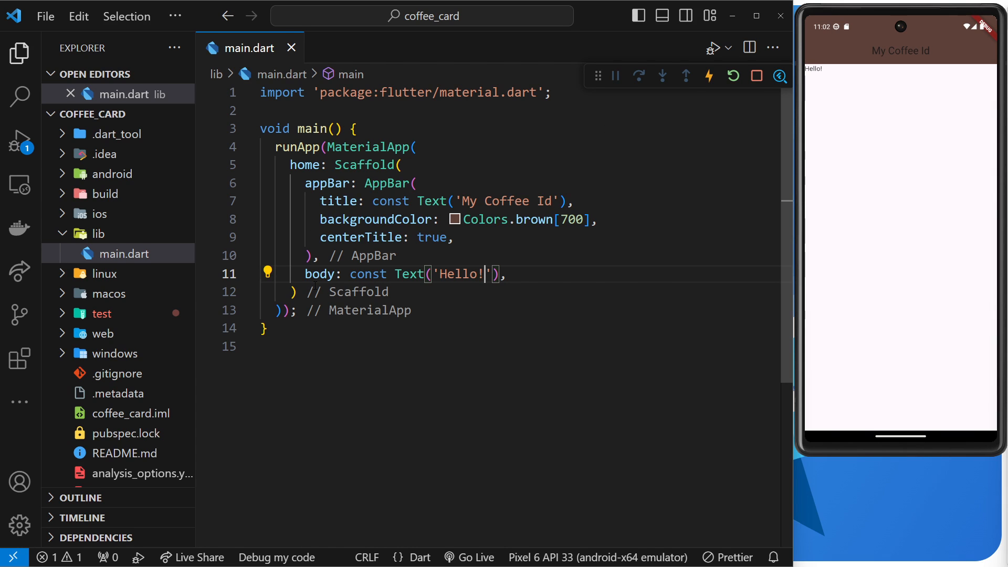
mouse_move(480, 324)
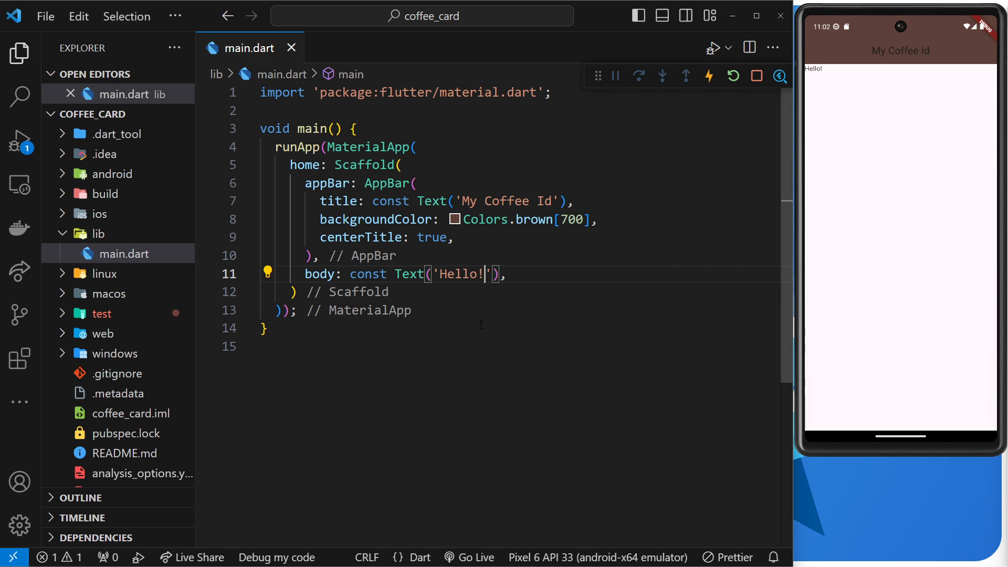
mouse_move(460, 314)
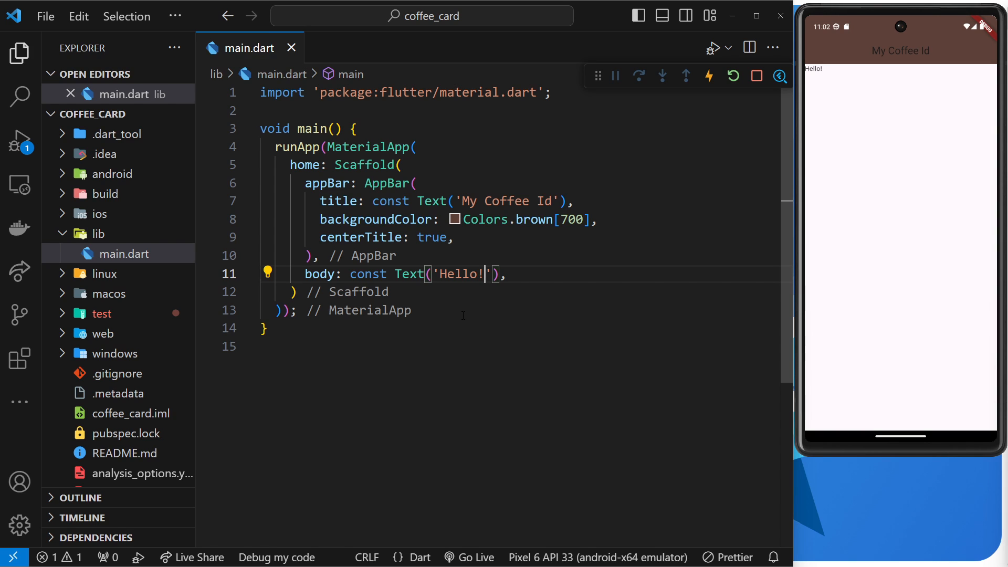
mouse_move(471, 344)
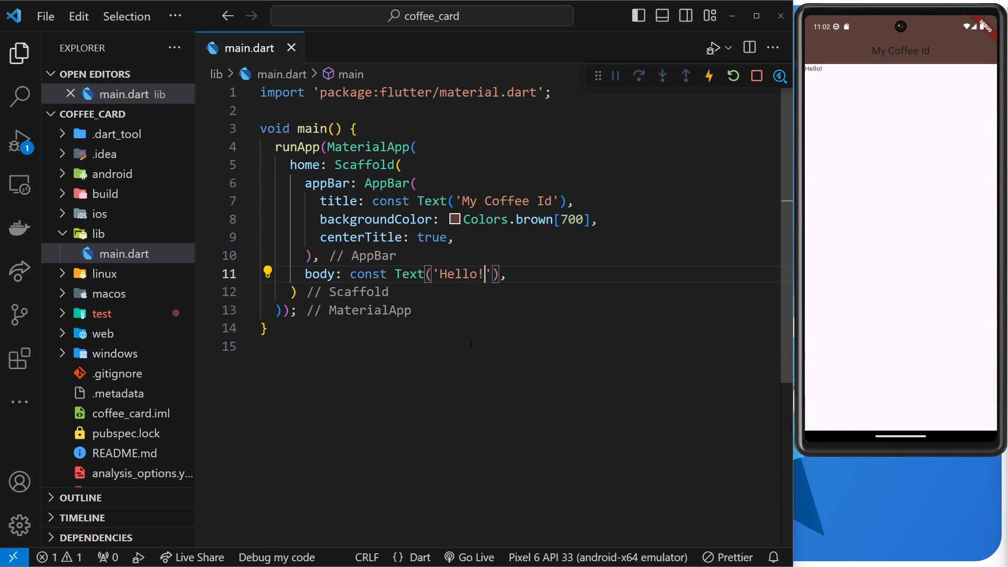
mouse_move(489, 411)
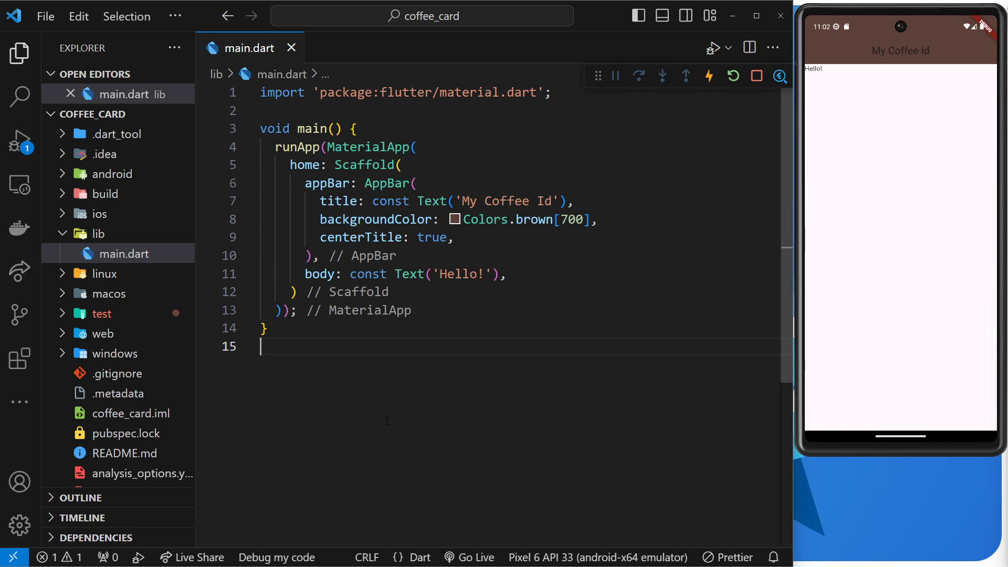
mouse_move(421, 399)
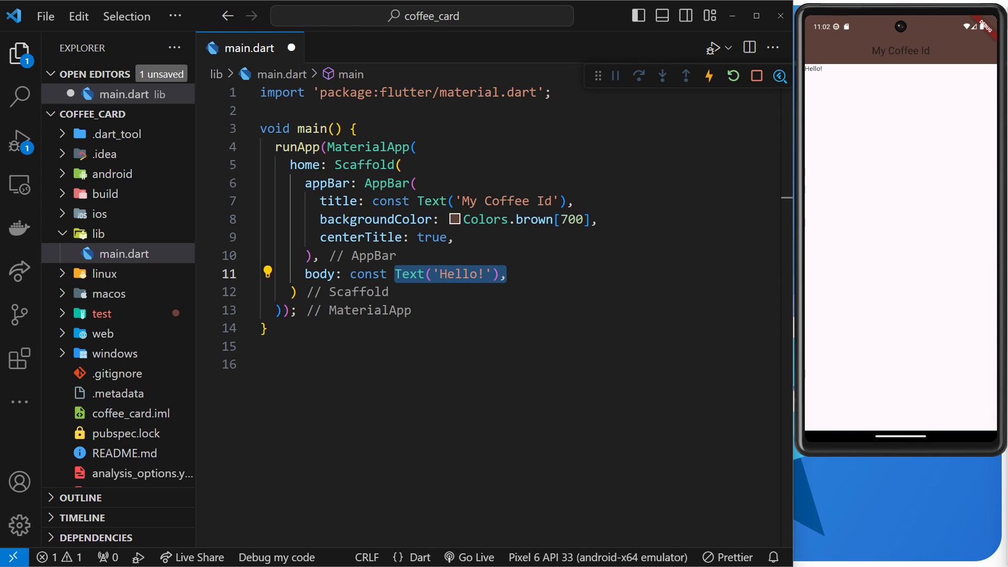
Insert the stateless widget snippet via 'stl' on line 16 and name the class Home.
click(462, 364)
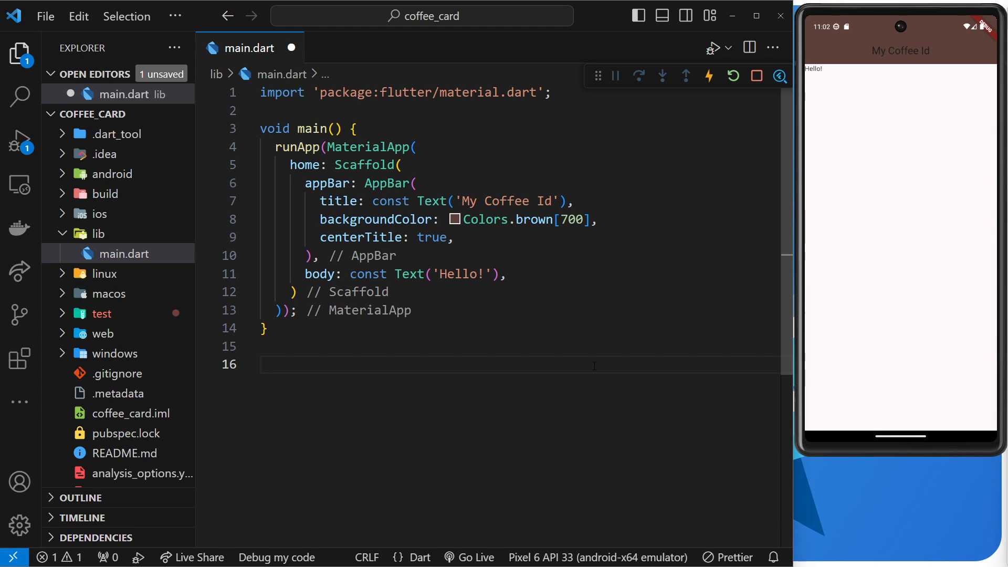
text(st)
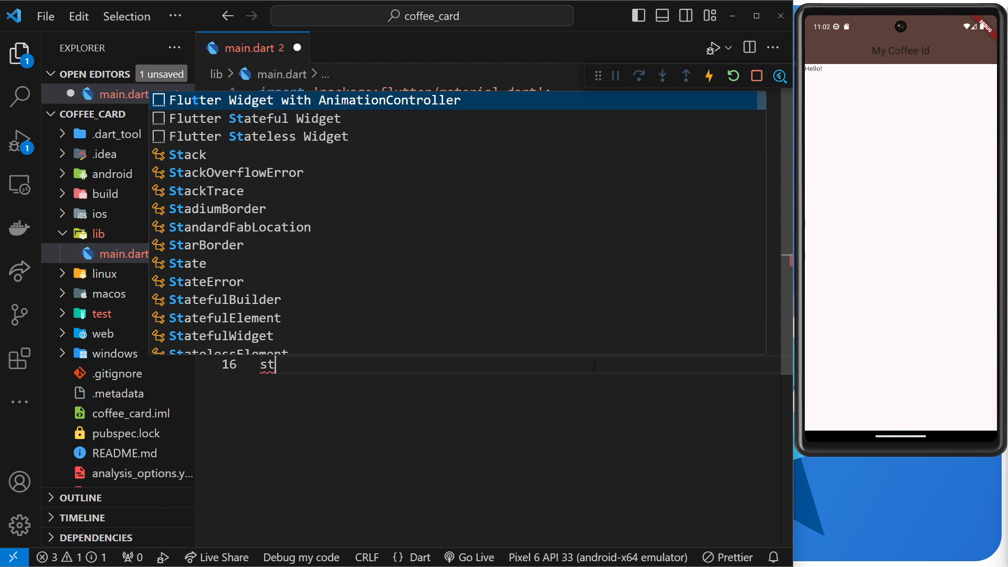
text(l)
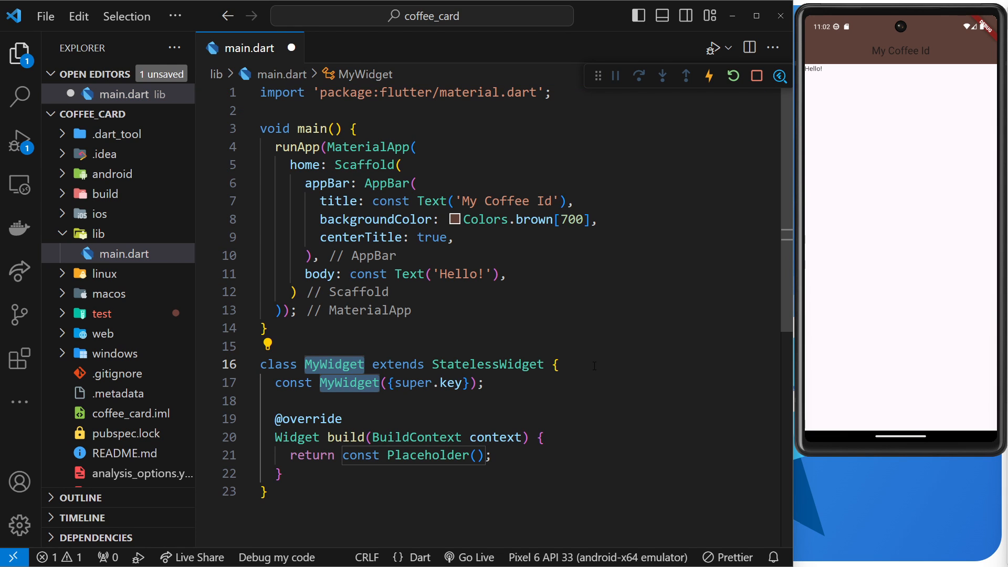
text(Home)
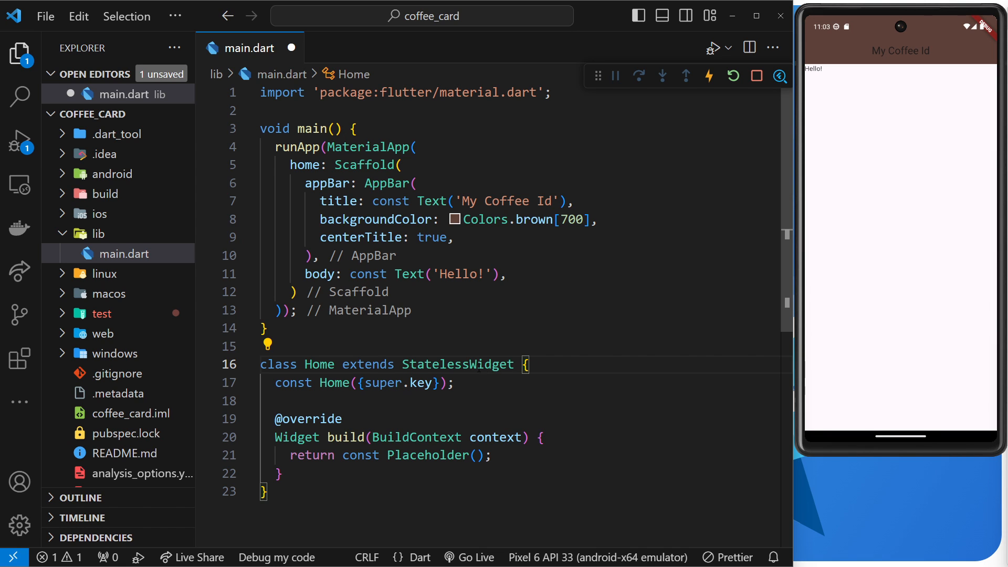
double_click(458, 364)
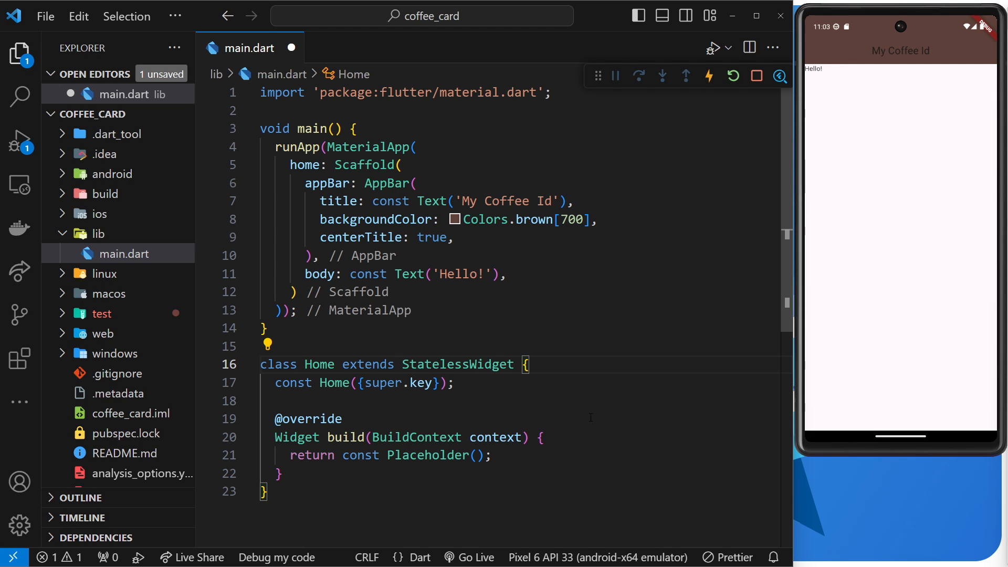
mouse_move(606, 397)
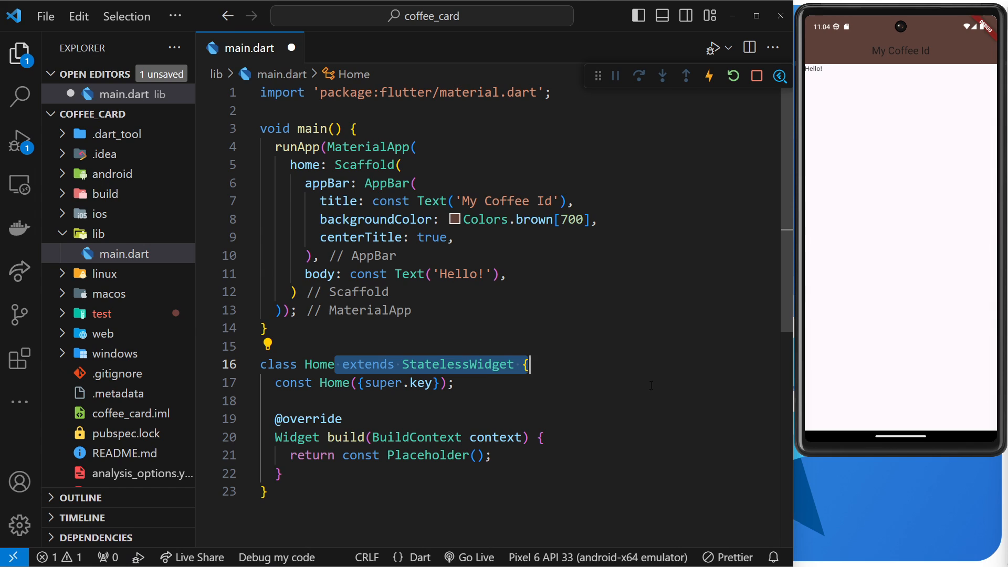
click(597, 366)
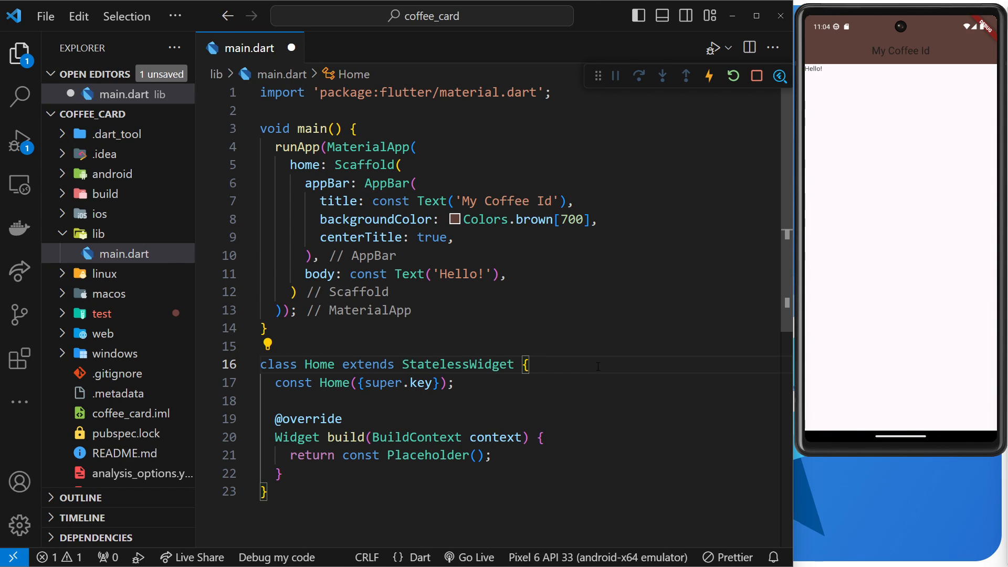
mouse_move(426, 455)
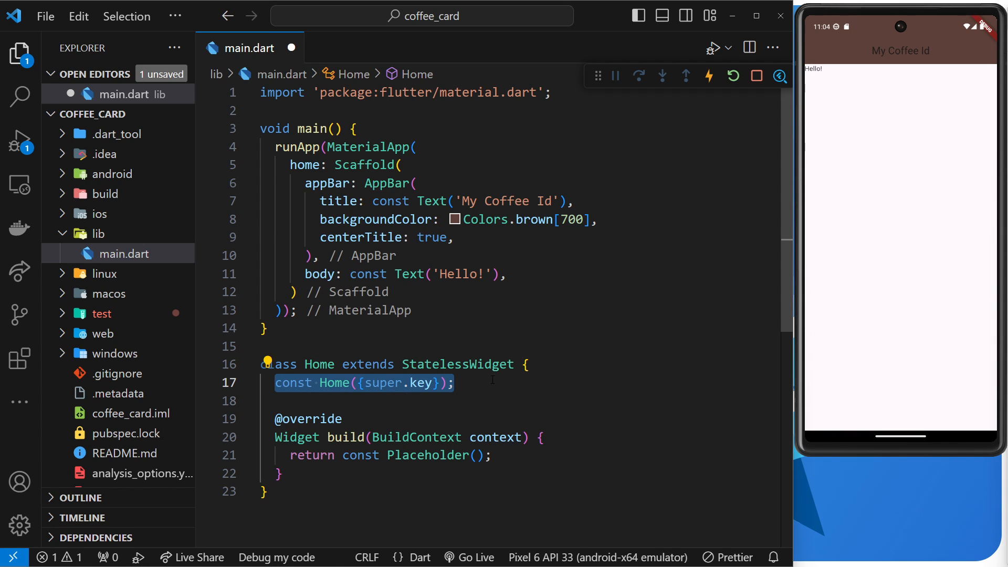
double_click(420, 382)
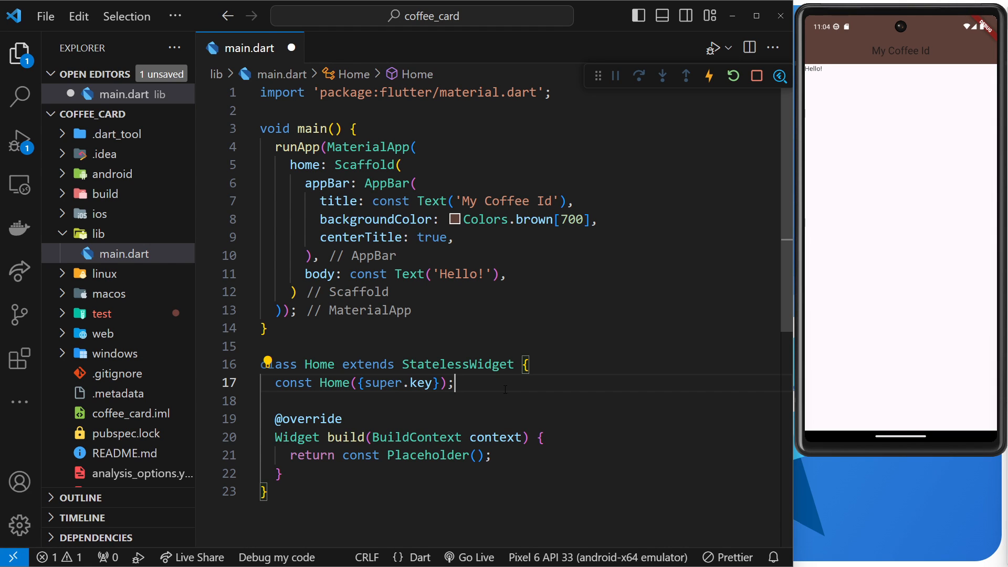
Review the Home widget's build method, highlighting BuildContext, the context parameter and the return line.
double_click(397, 383)
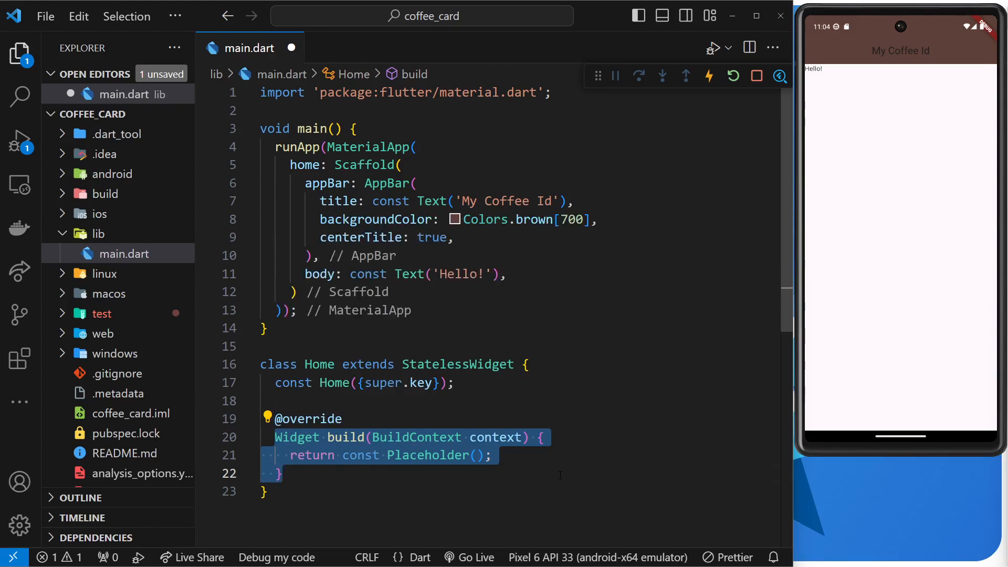
scroll(down, 3)
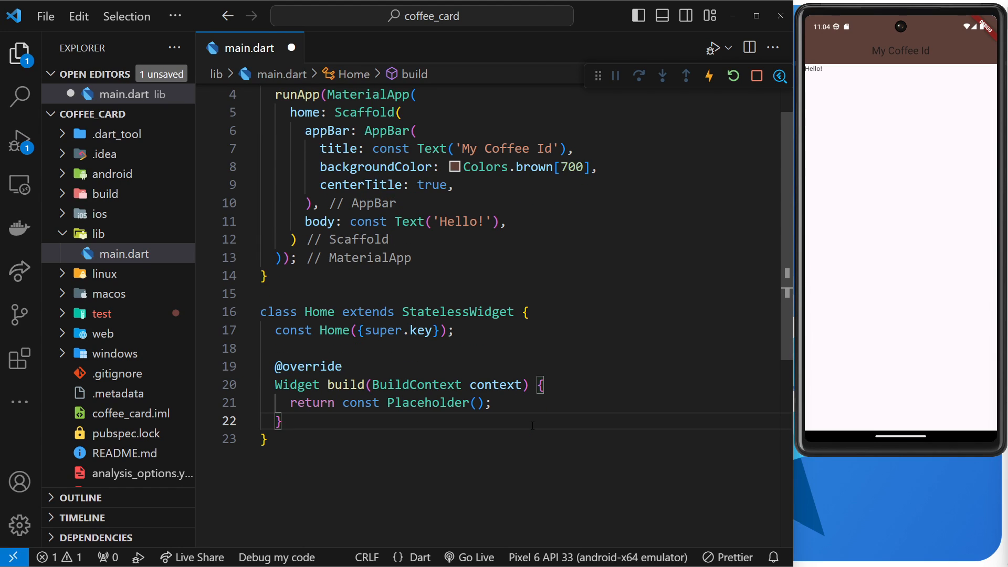
double_click(312, 367)
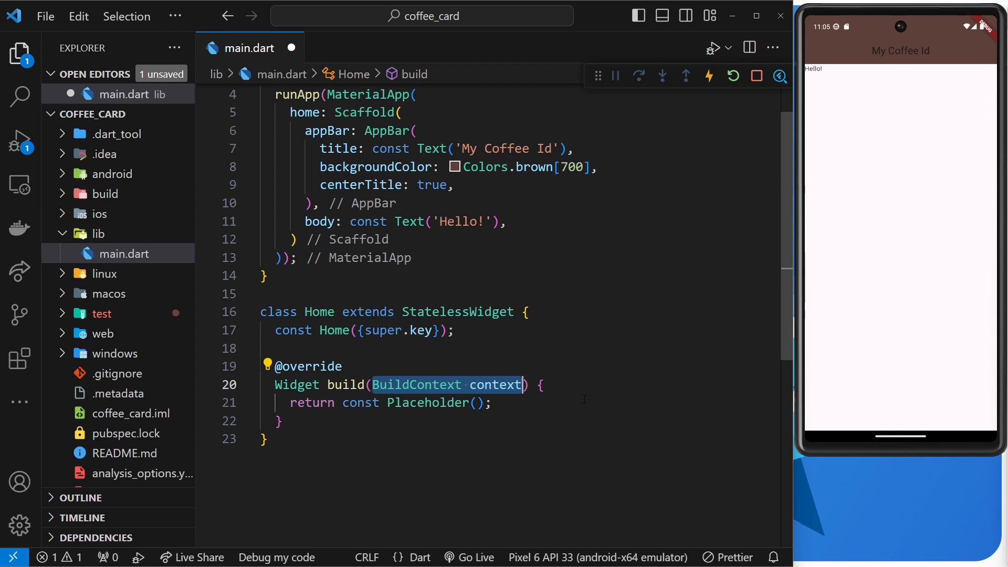
double_click(495, 384)
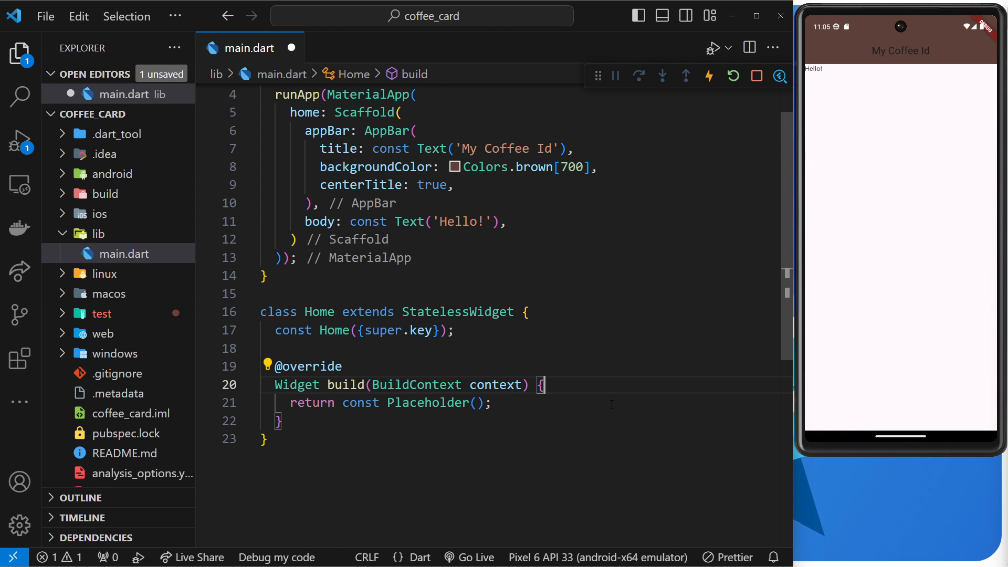
mouse_move(603, 329)
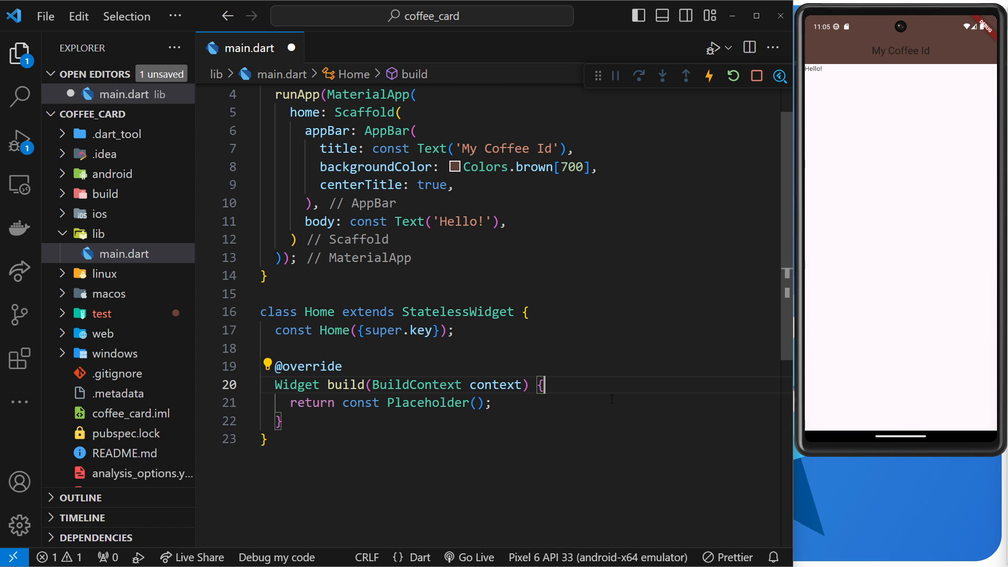
mouse_move(542, 423)
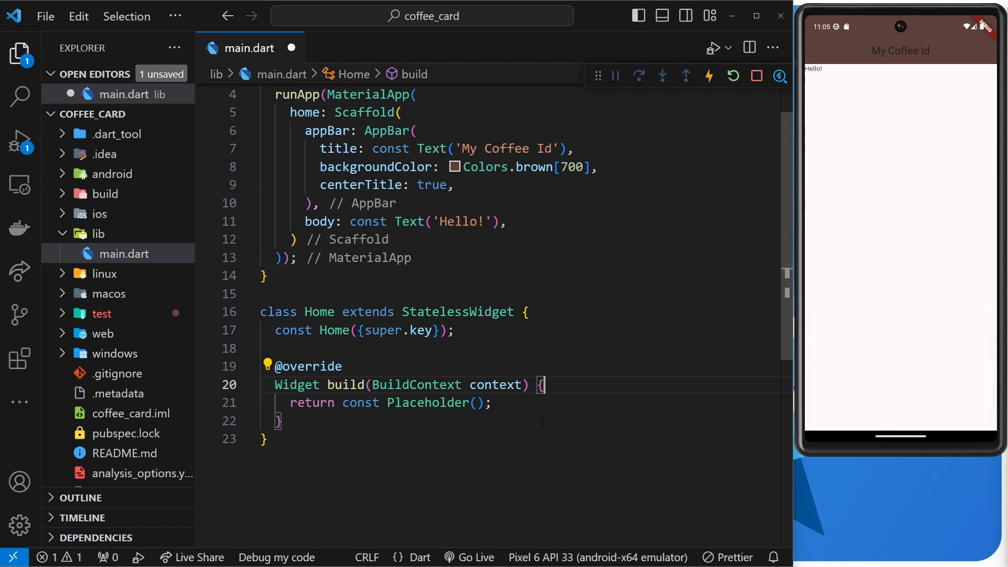
double_click(496, 384)
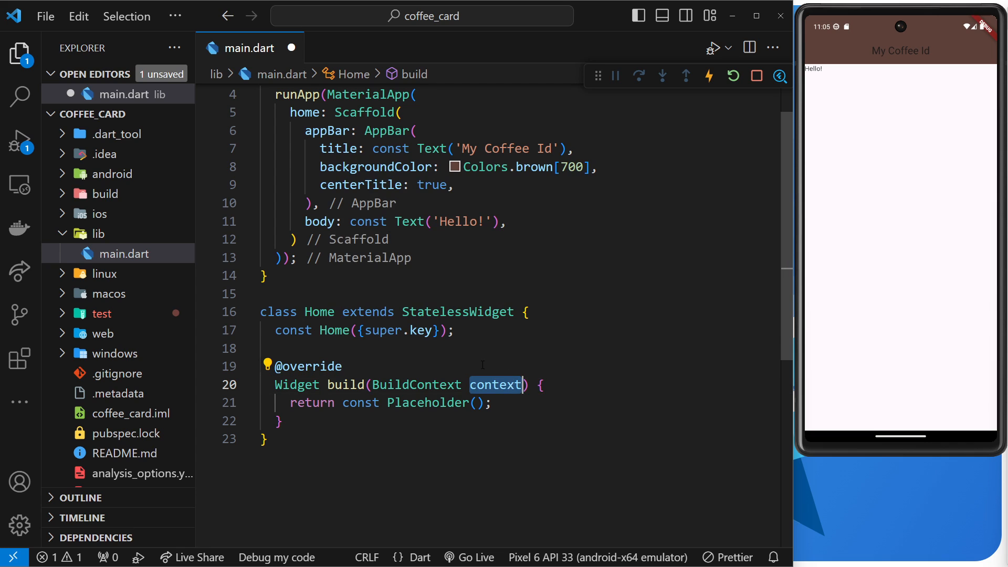
mouse_move(597, 399)
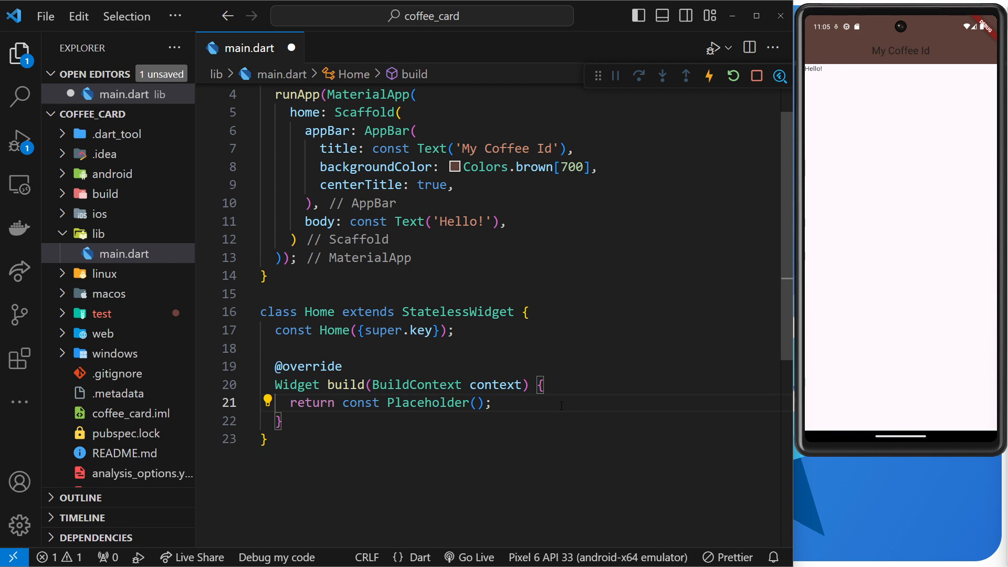
double_click(312, 402)
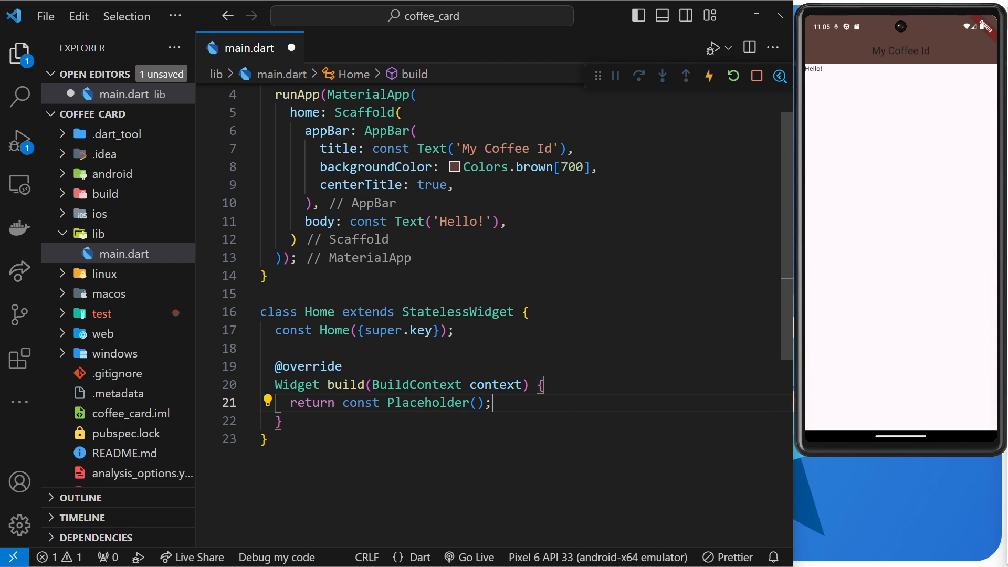
mouse_move(996, 170)
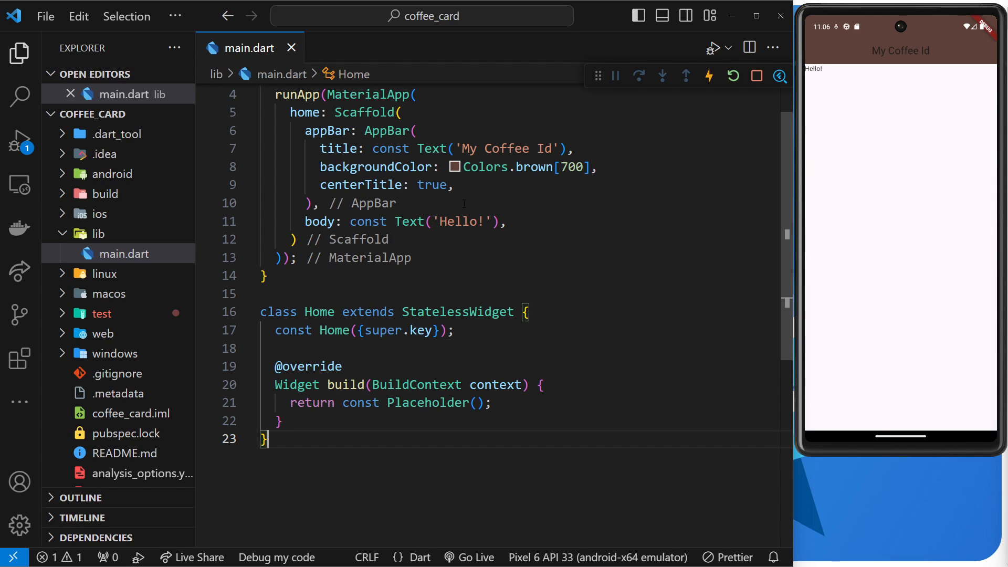
Replace the Scaffold body's Text('Hello!') with Home() so the Home widget is rendered.
click(264, 275)
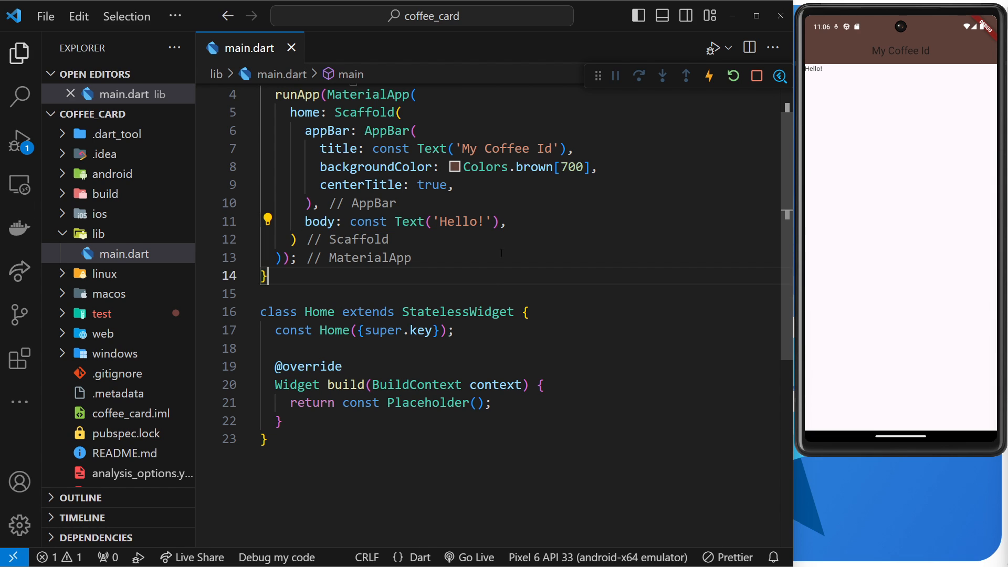
double_click(445, 221)
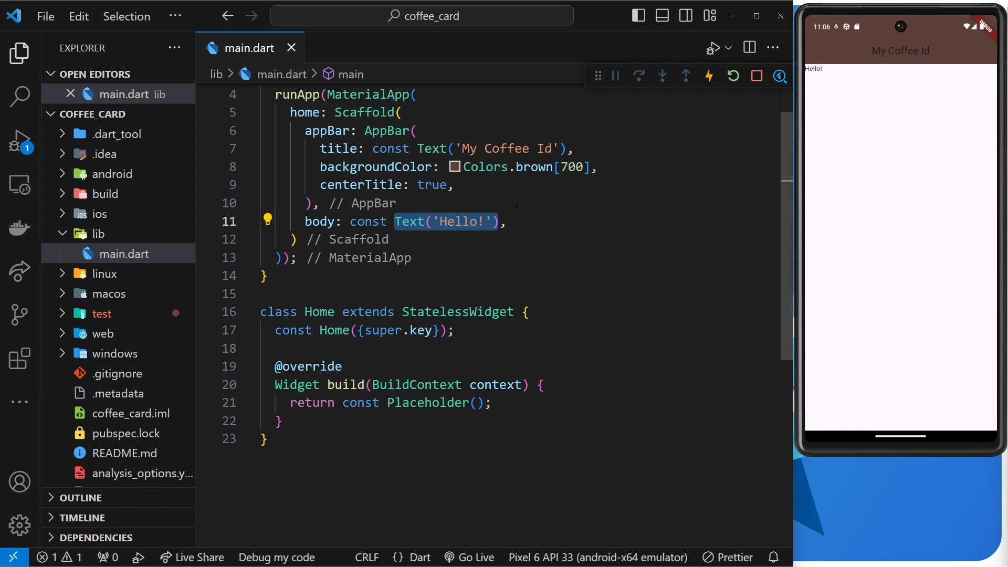
text(Home())
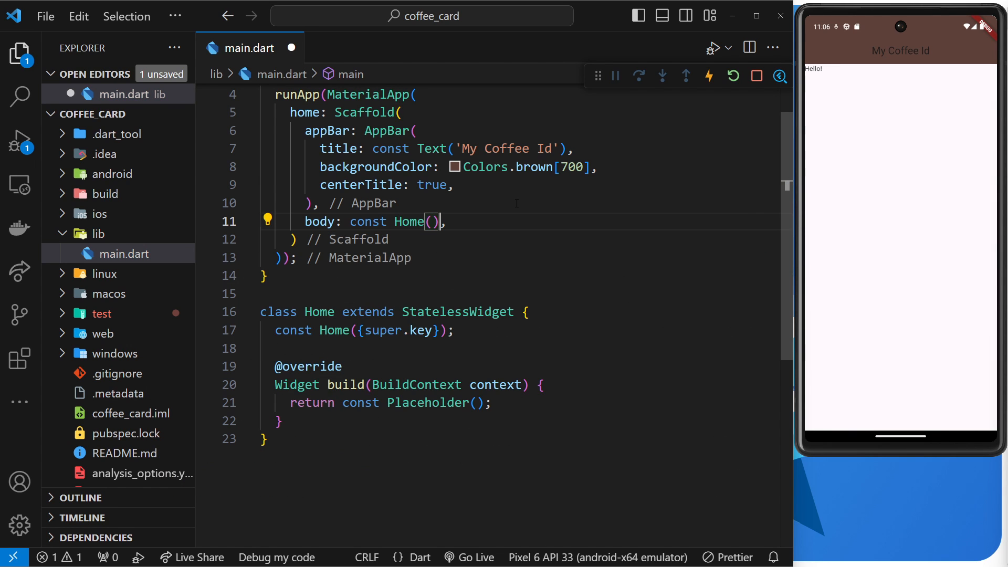
double_click(408, 221)
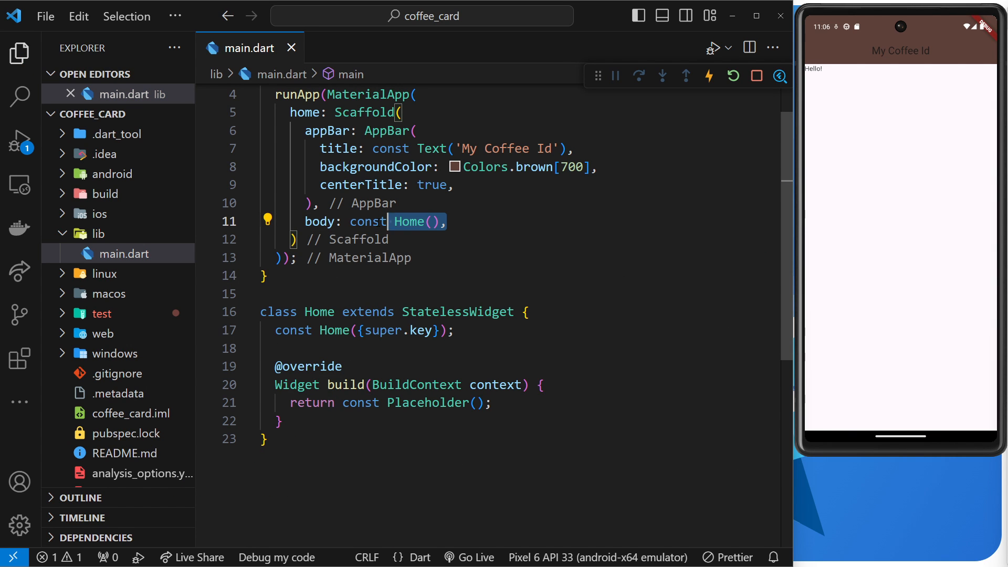
click(342, 384)
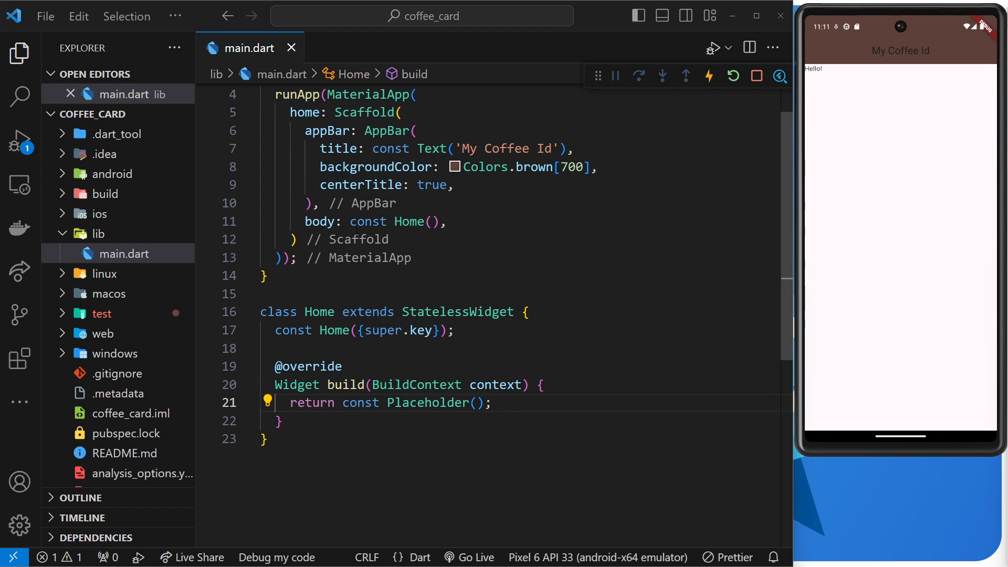
mouse_move(685, 202)
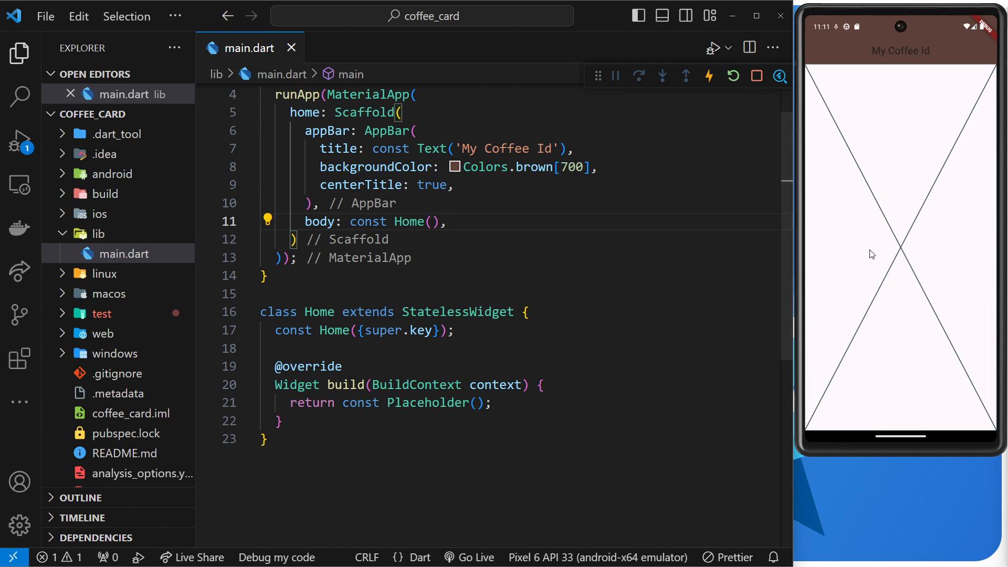
mouse_move(535, 411)
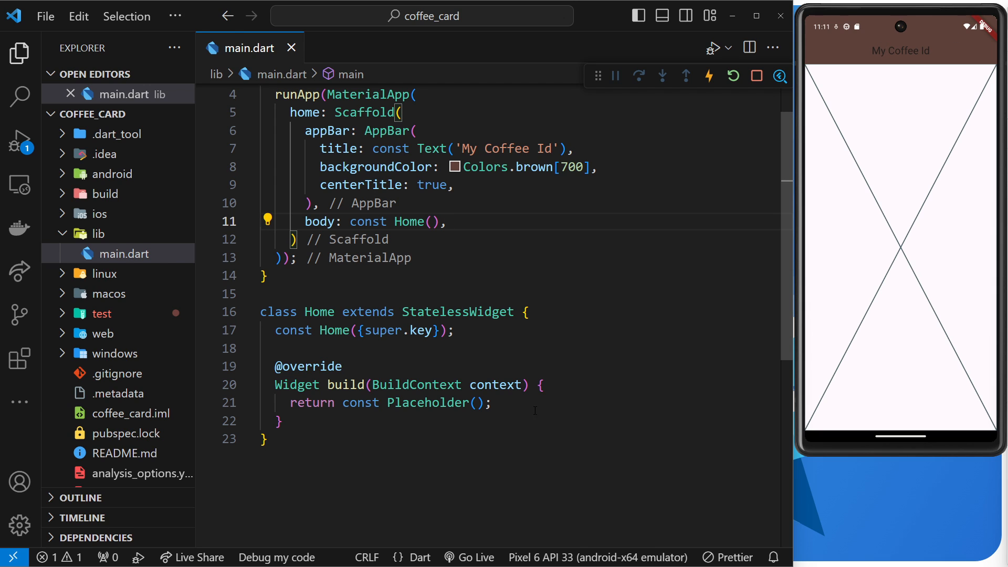
Make Home return Text('Hello, ninjas') instead of Placeholder() and save to hot-reload.
double_click(437, 402)
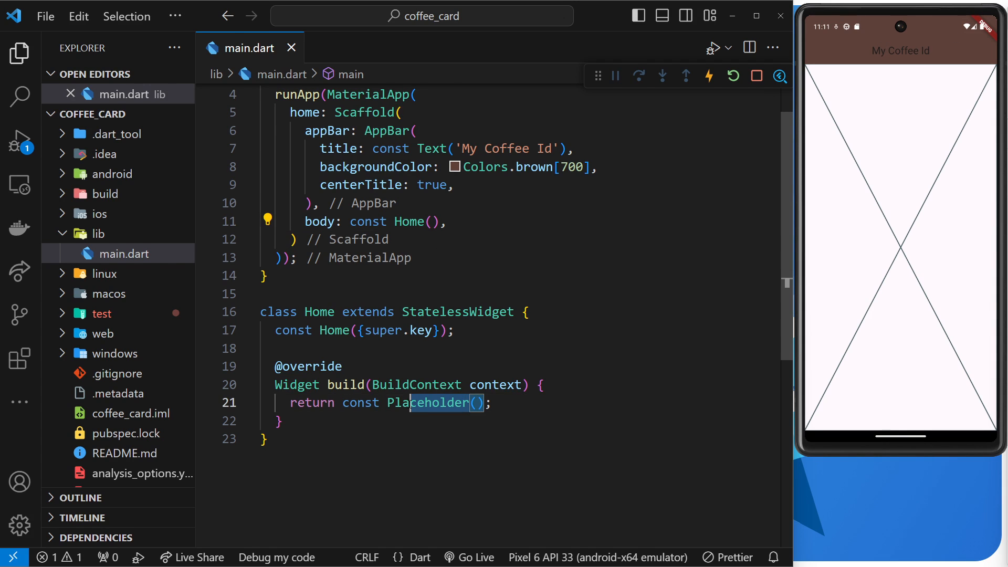
double_click(429, 403)
text(Text)
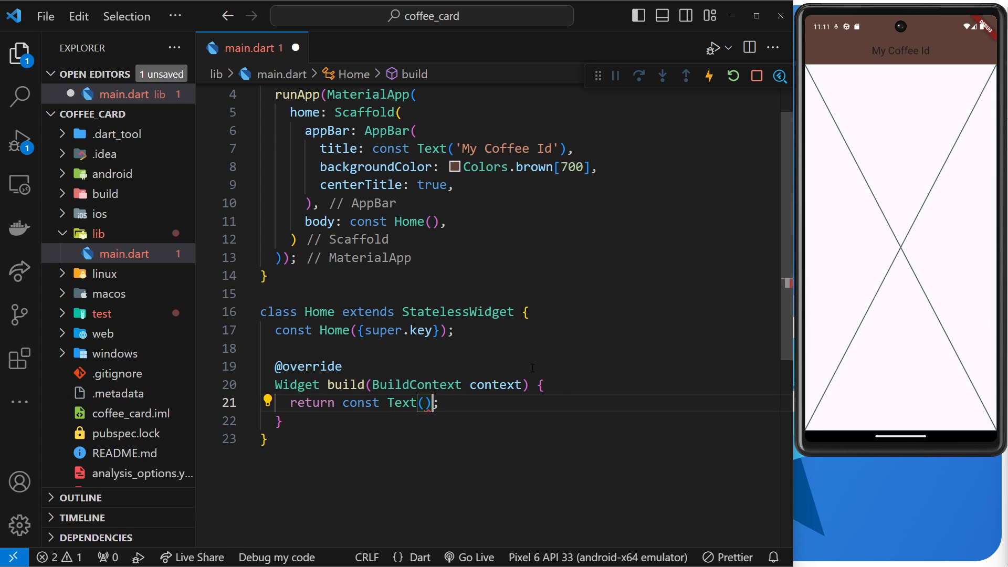
text('Hel)
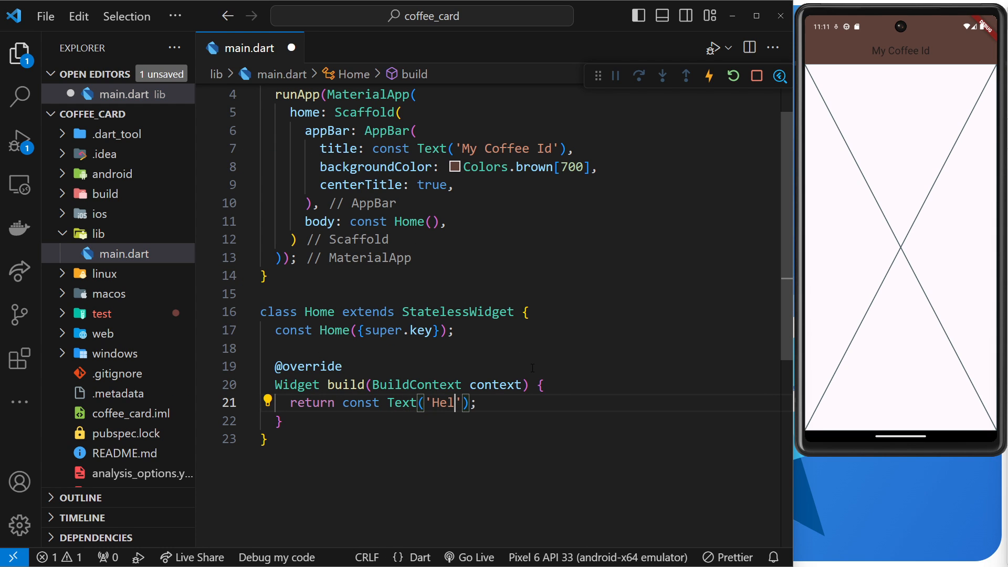
text(lo, ninjas)
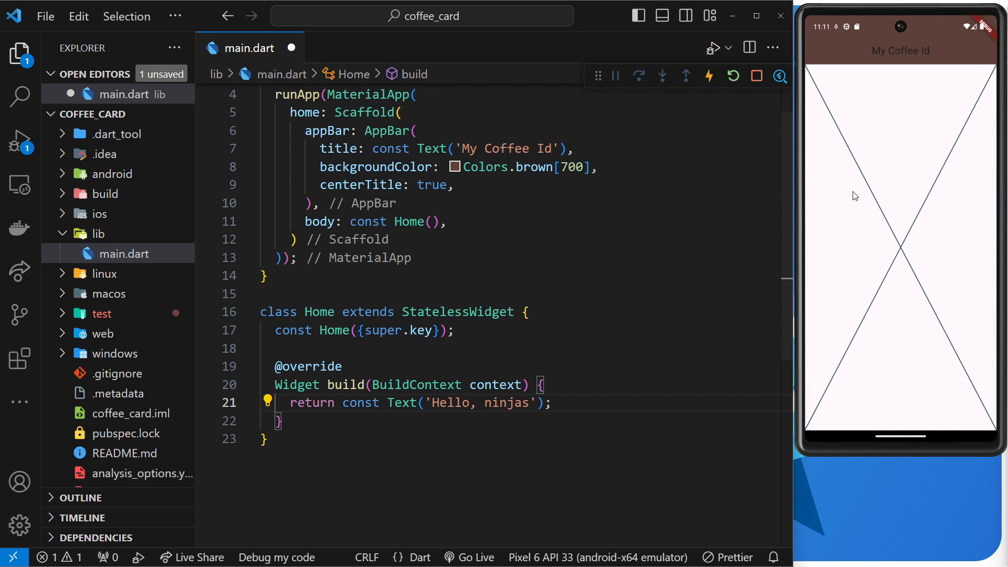
click(649, 312)
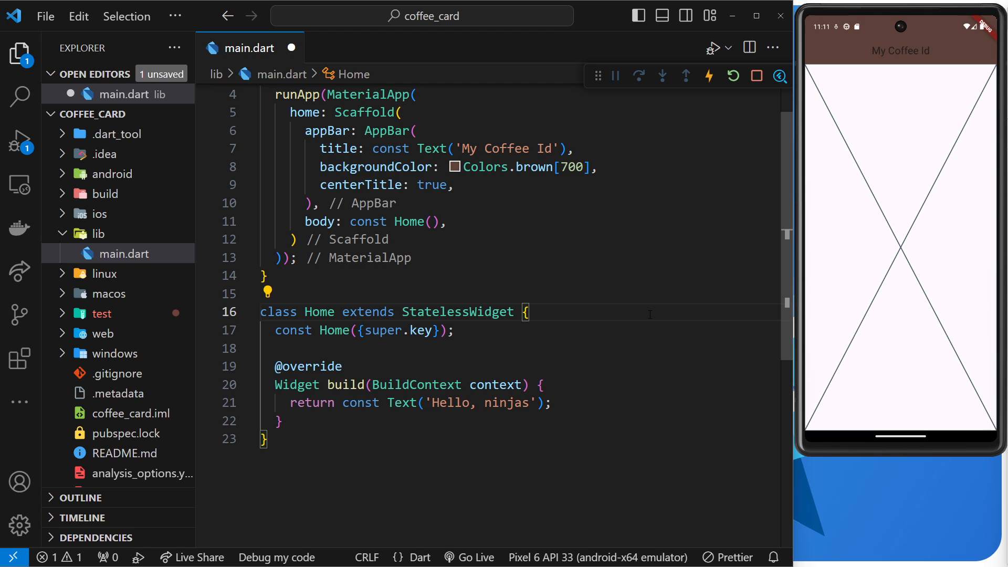
key(ctrl+s)
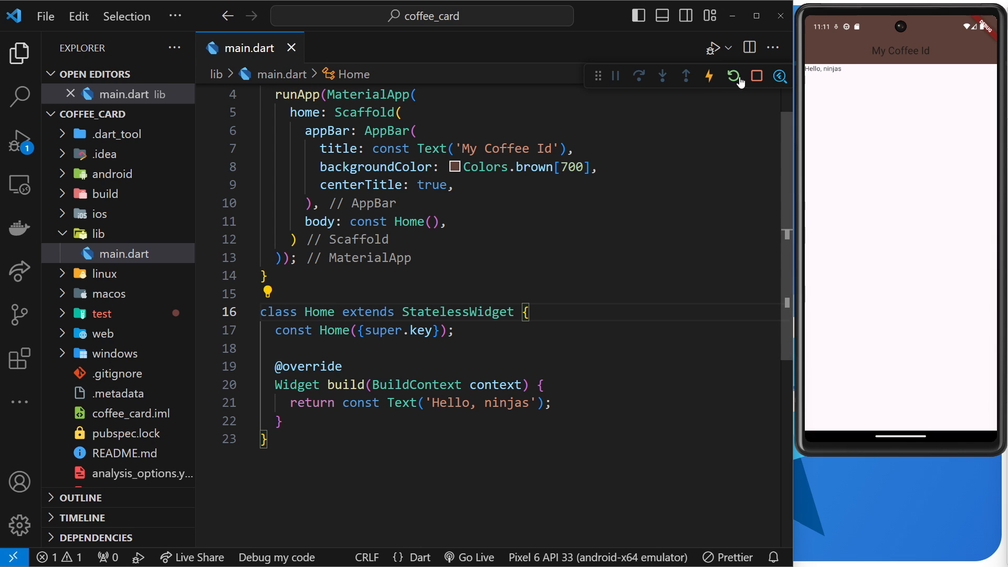
Extend the greeting to 'Hello, ninjas!!!' and save to hot-reload the emulator.
click(424, 402)
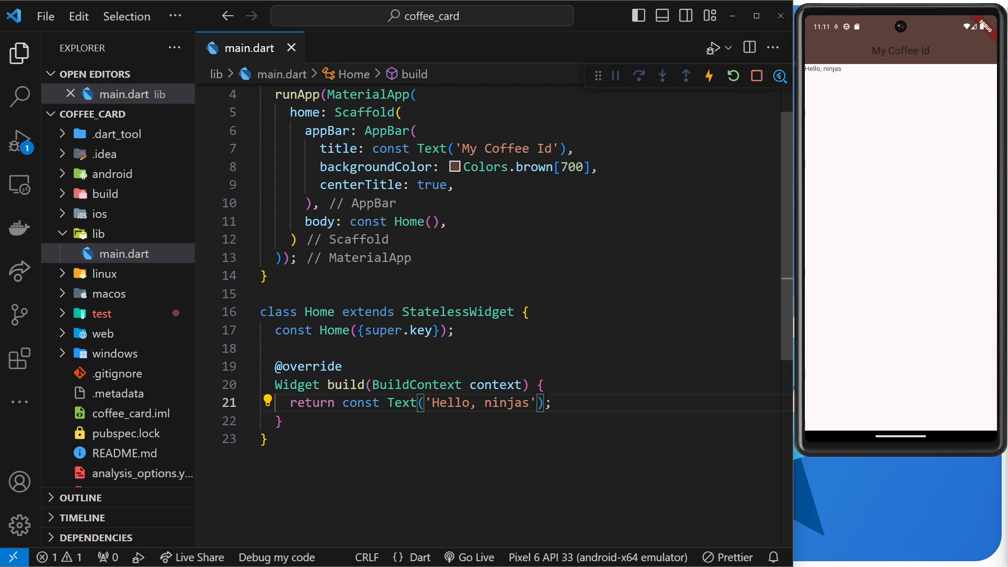
text(!!!)
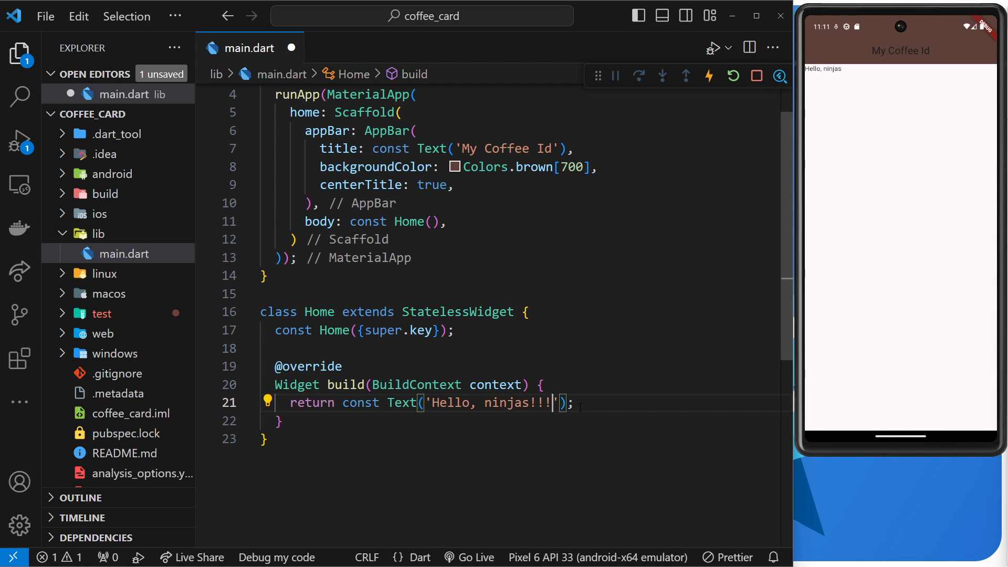
key(ctrl+s)
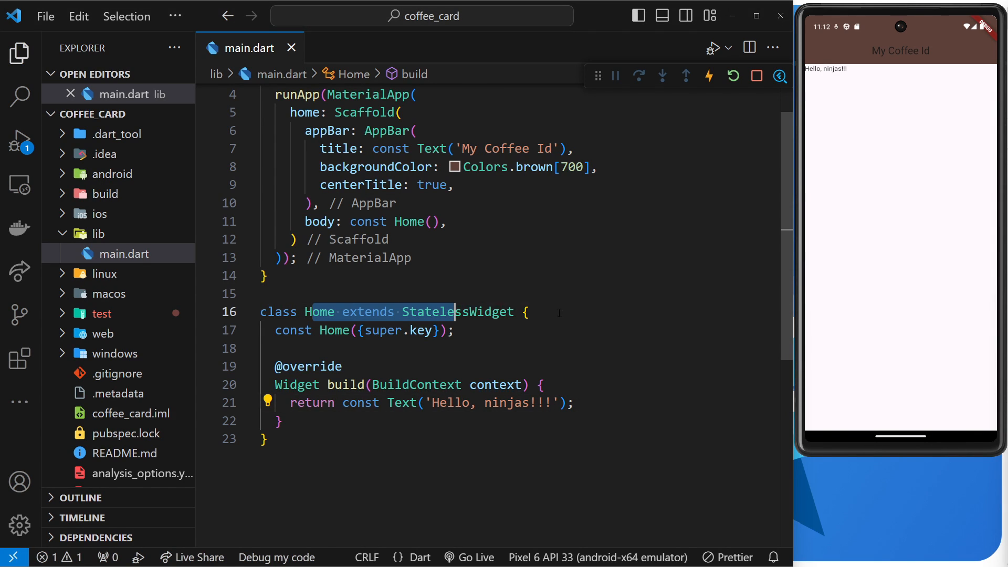
click(572, 402)
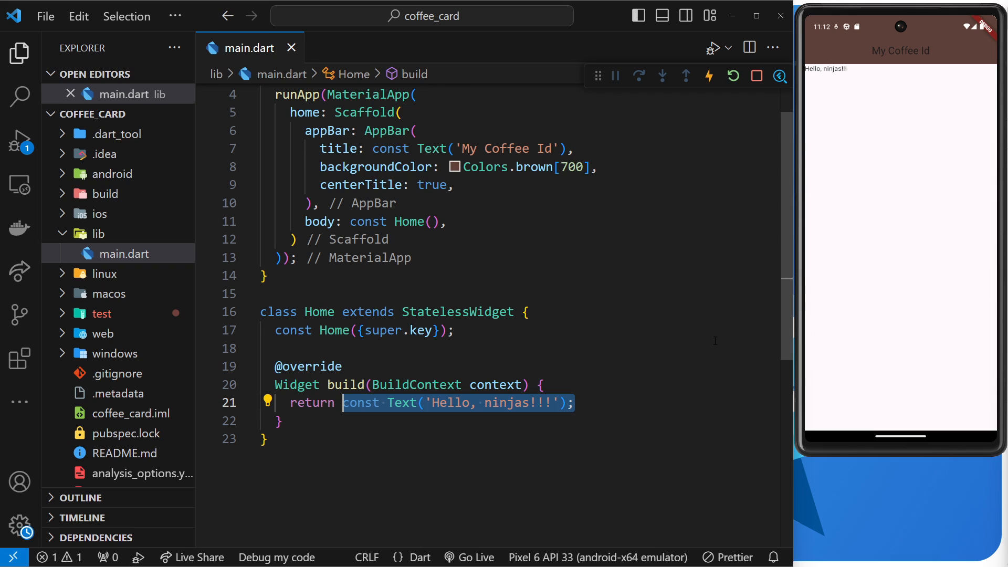
mouse_move(636, 330)
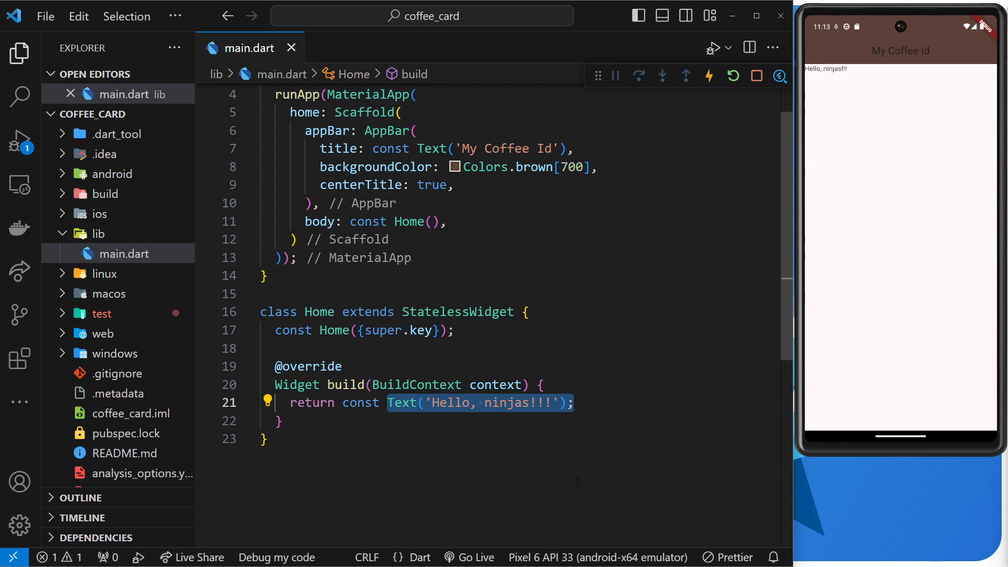
mouse_move(595, 403)
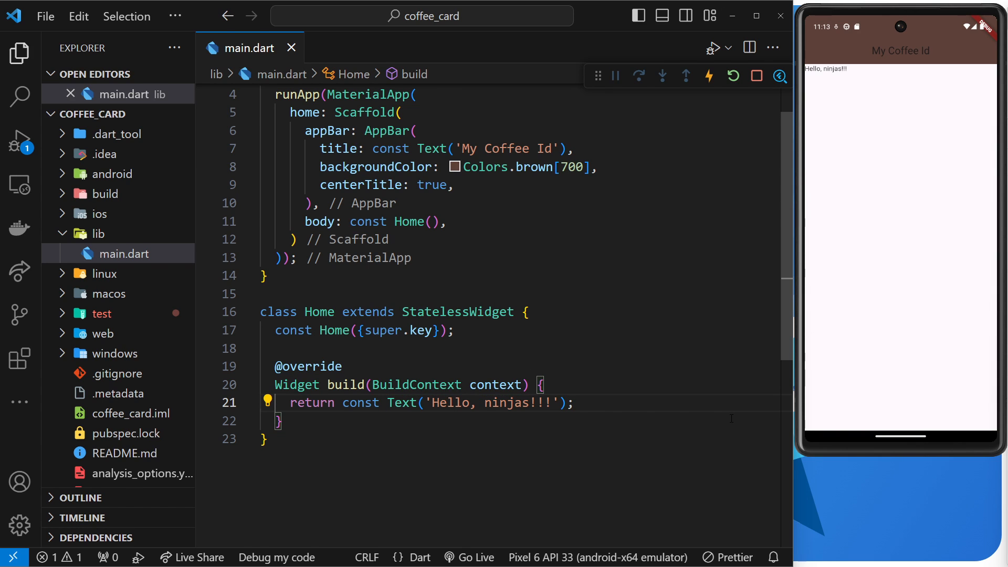
double_click(351, 384)
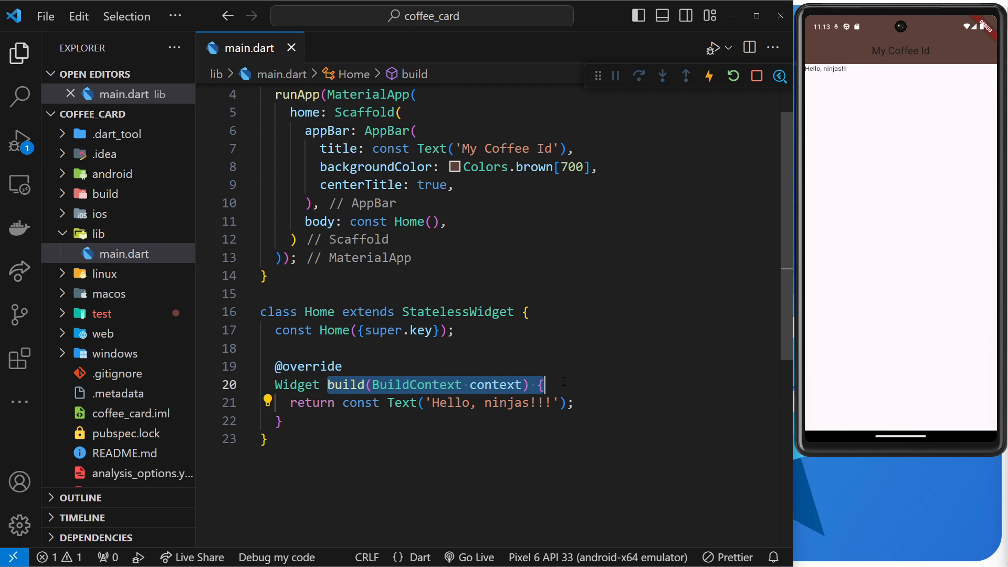